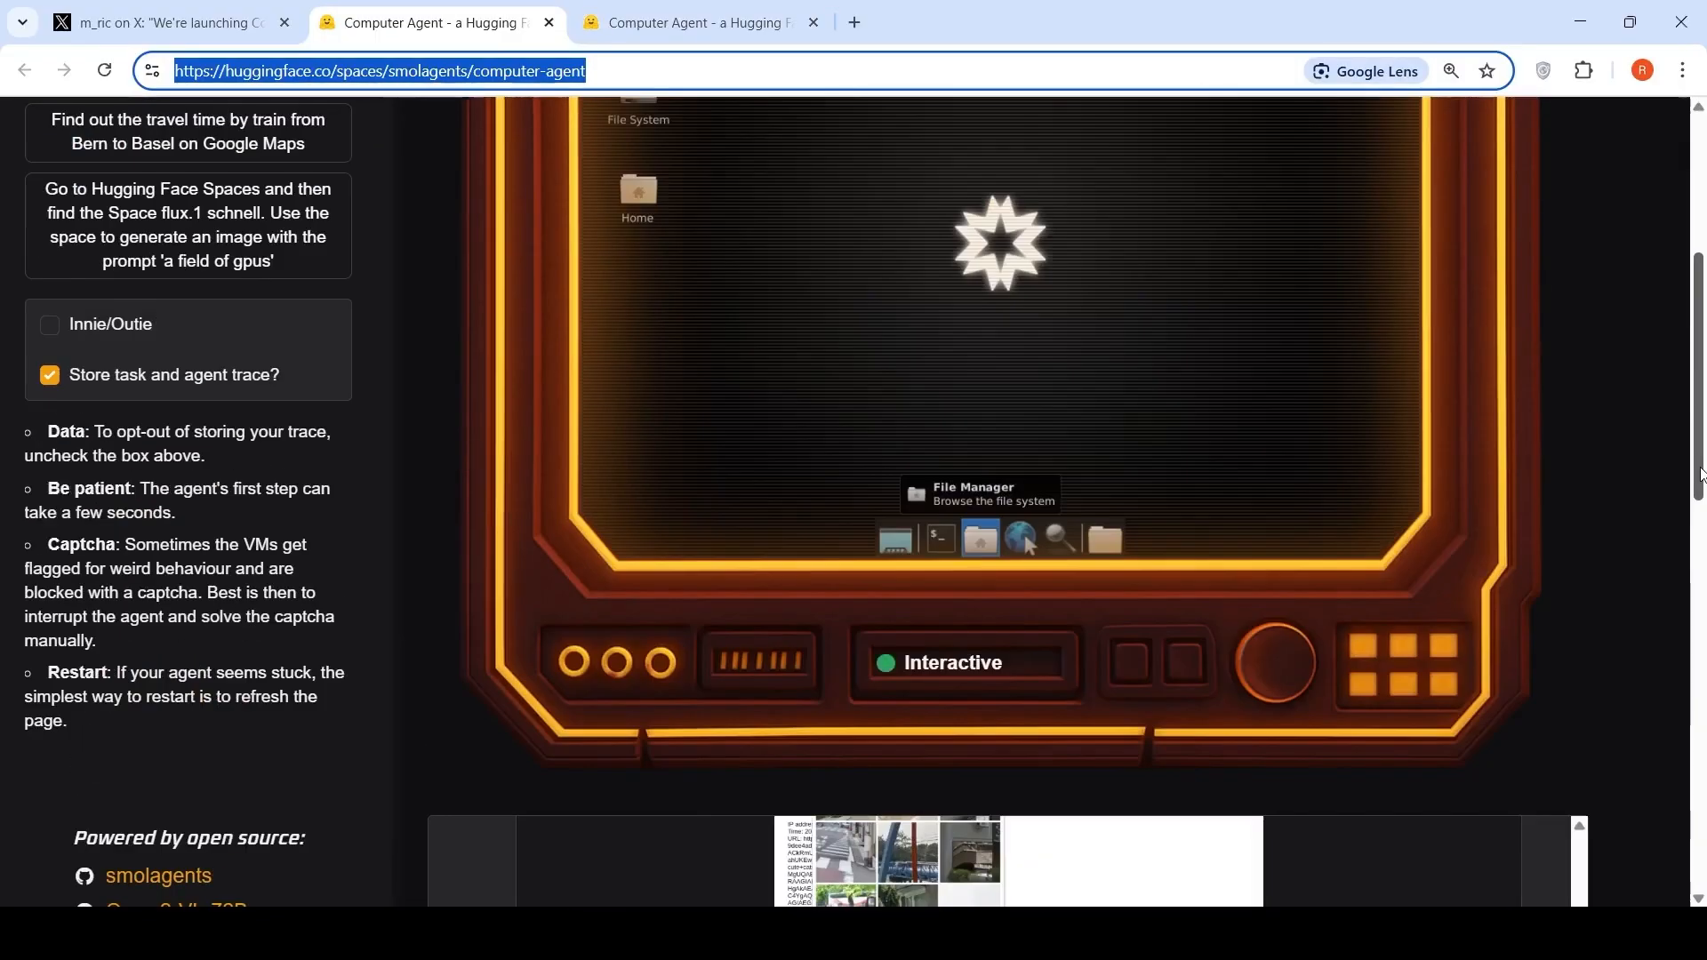
{"action": "scroll", "scroll_direction": "down", "scroll_amount": 3}
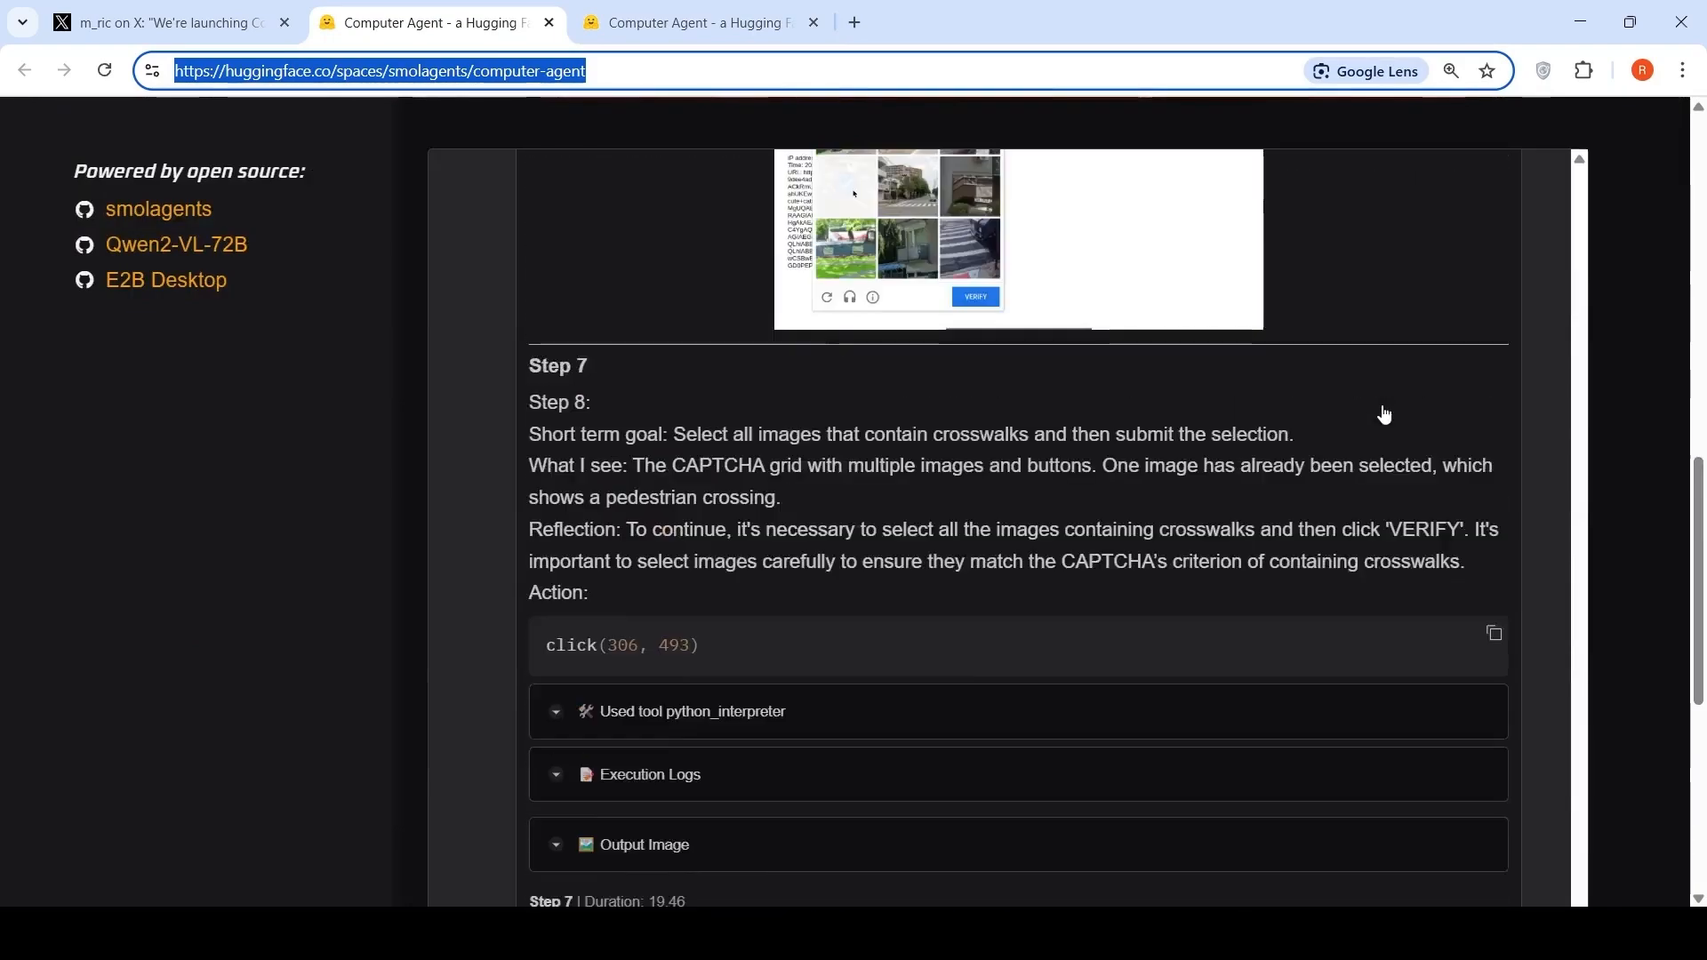